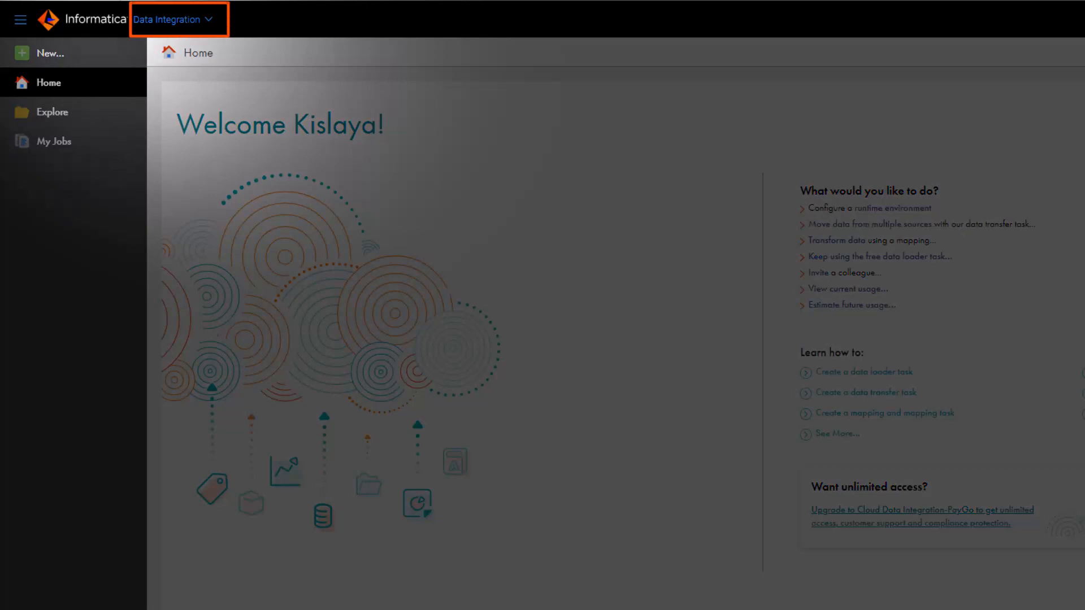
Step: Switch from Data Integration to Administrator through the My Services dialog
click(179, 18)
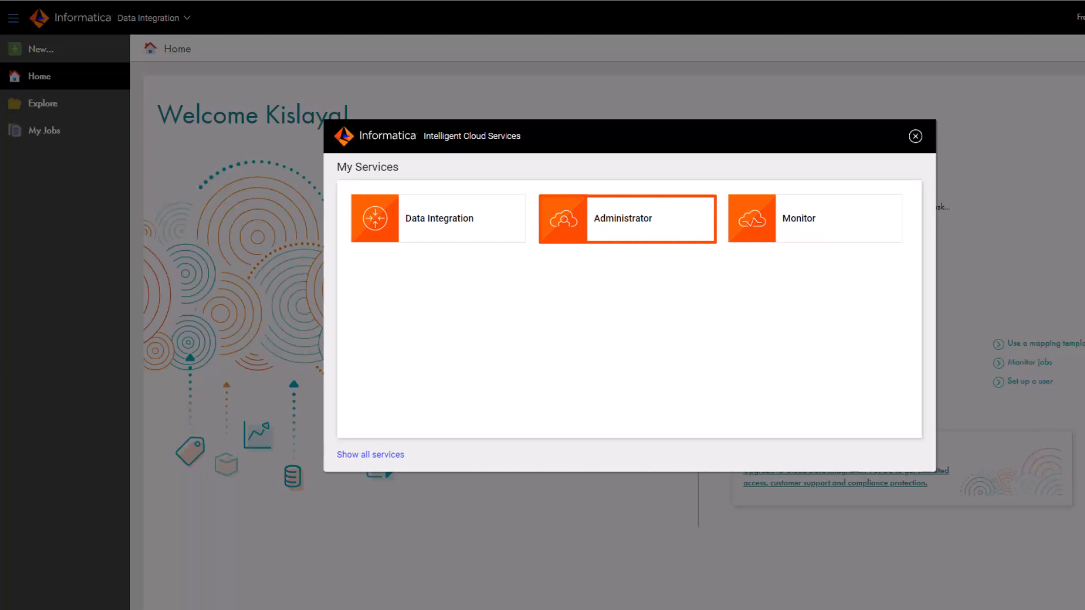
click(628, 218)
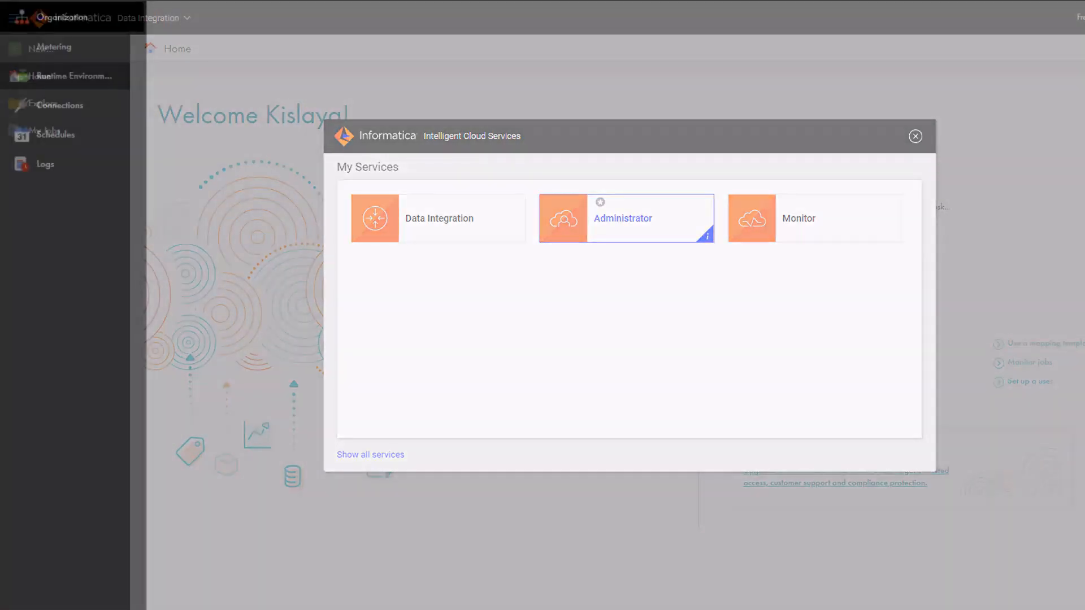
click(623, 218)
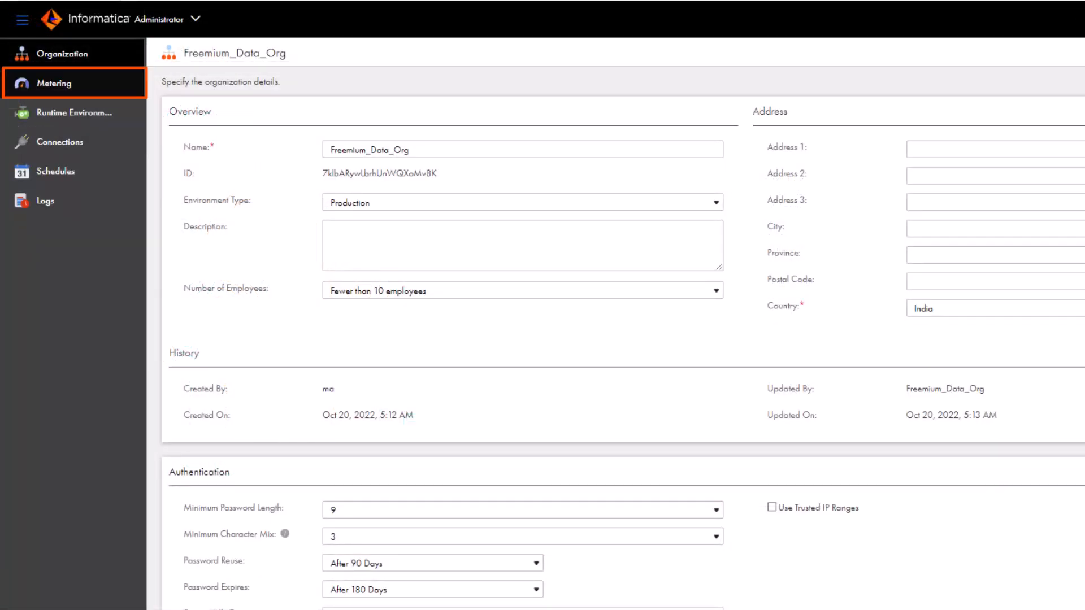
Step: Open Metering in the Administrator navigation and bring up its Estimator tab
click(53, 83)
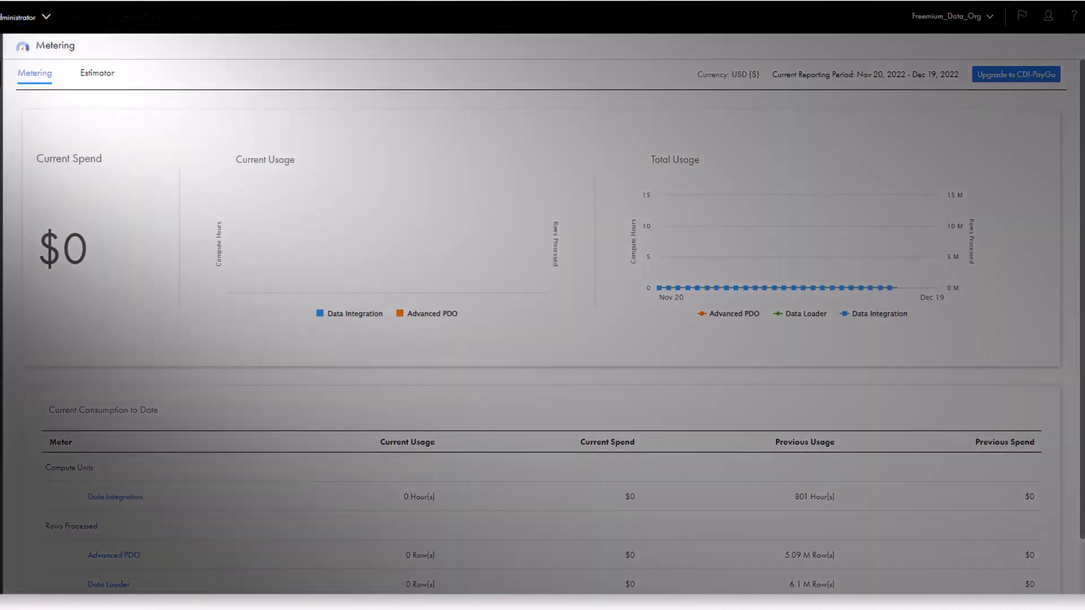
click(97, 73)
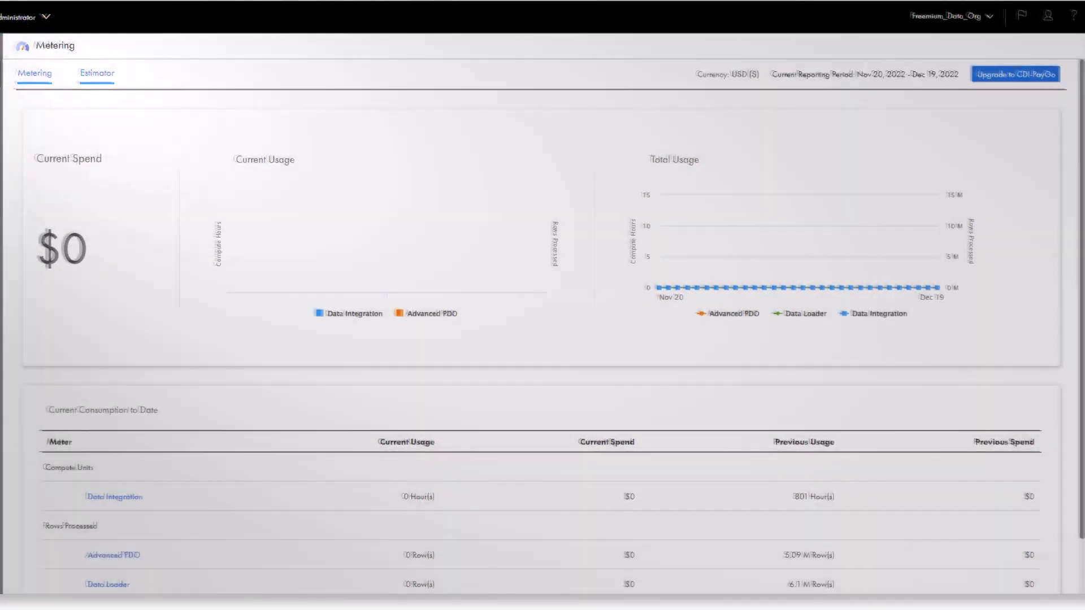
click(96, 72)
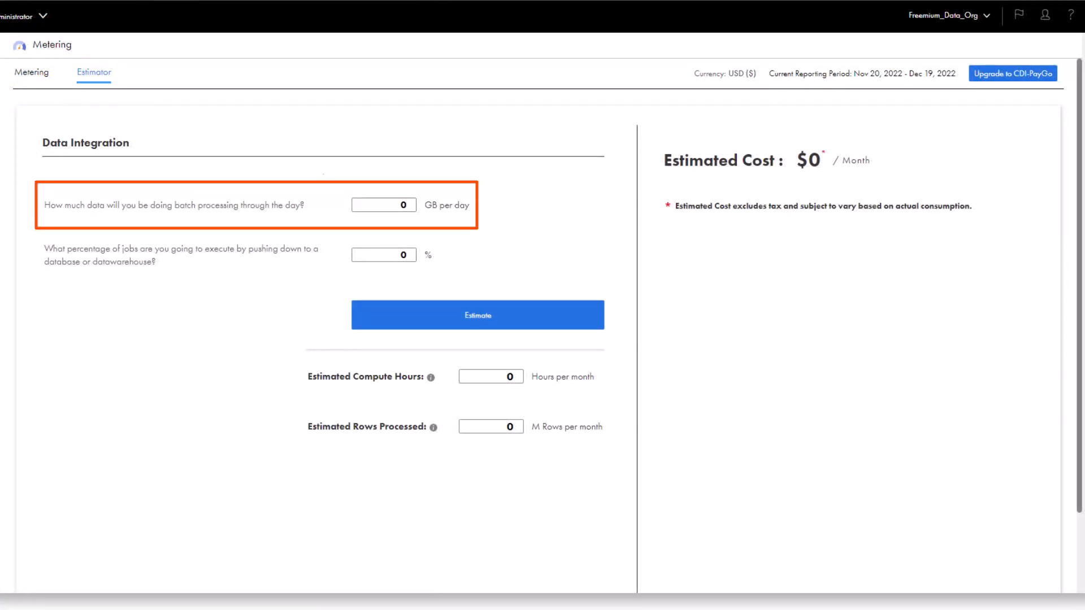
Step: View the Data Integration estimator with batch data and pushdown percentage at 0
click(383, 206)
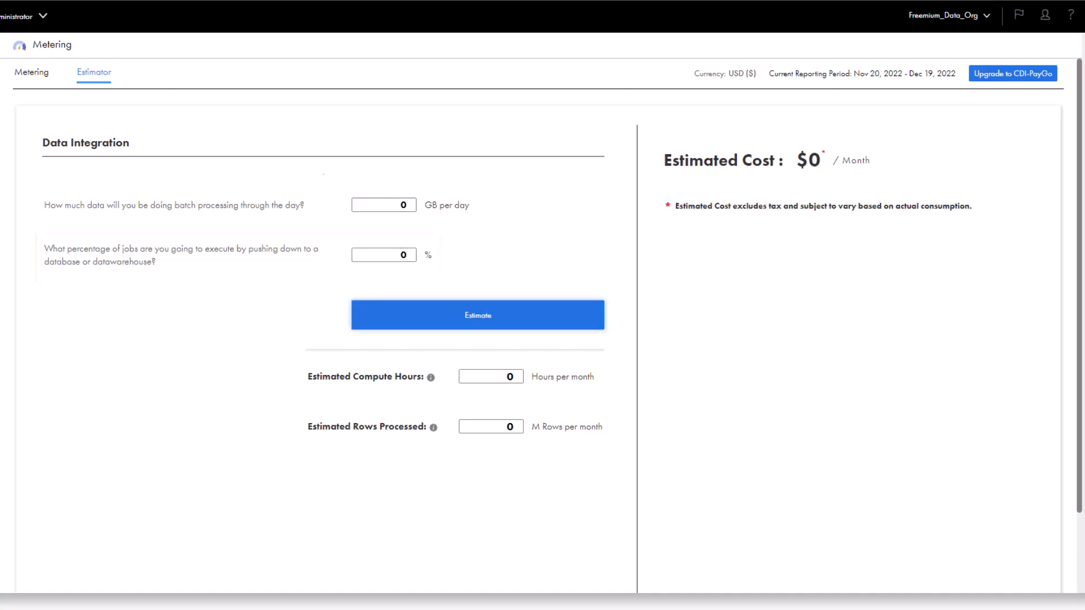
Step: Run Estimate to get a $0/month Data Integration and Advanced Pushdown breakdown
click(478, 315)
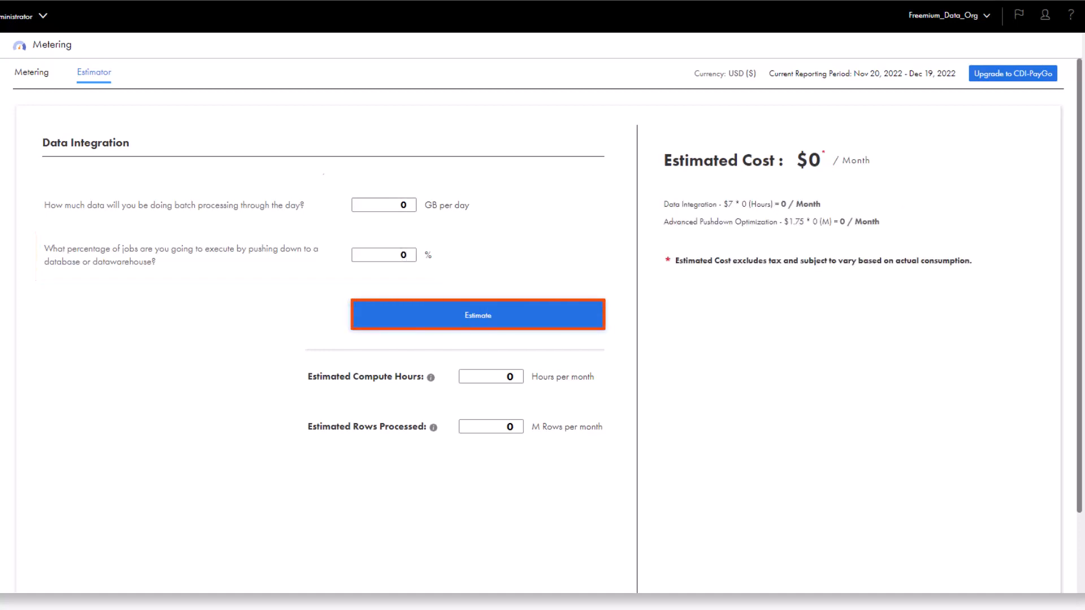
click(478, 315)
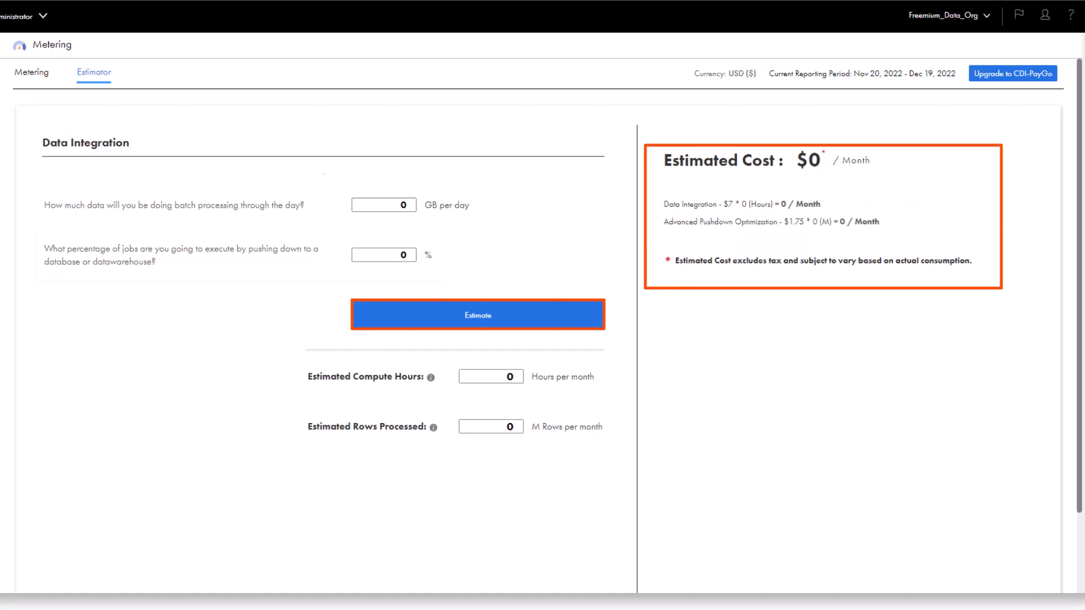